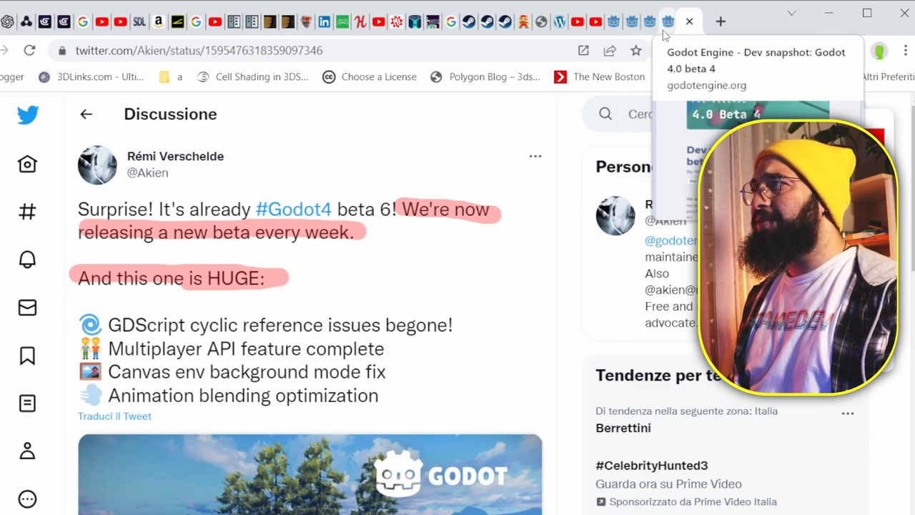
# Step: Switch from the Twitter announcement to the Godot 4.0 beta 4 dev snapshot article
pyautogui.click(666, 21)
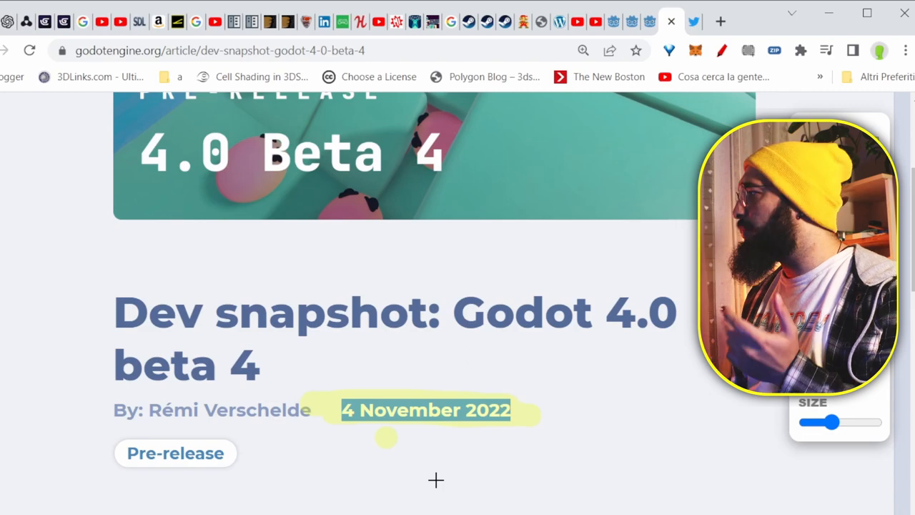
# Step: Read down through the beta 4 article's changelog to the notable entries
pyautogui.scroll(-3)
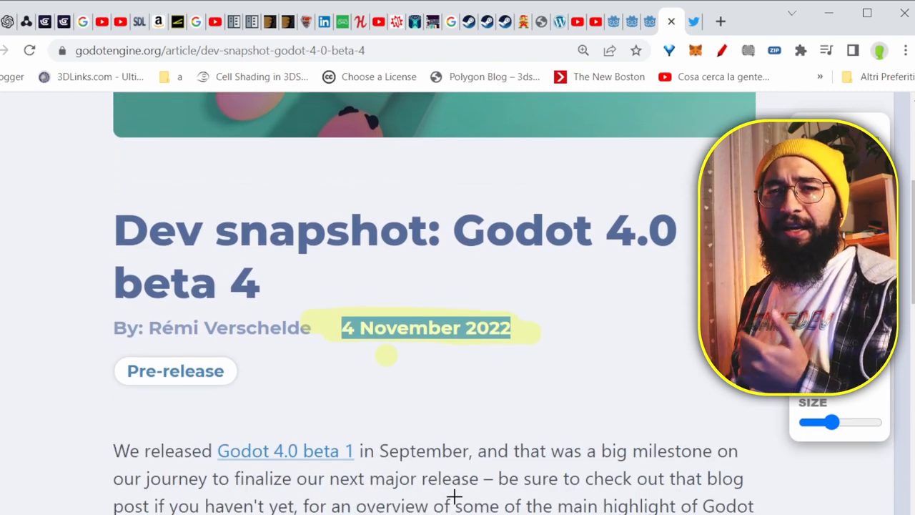
pyautogui.scroll(-3)
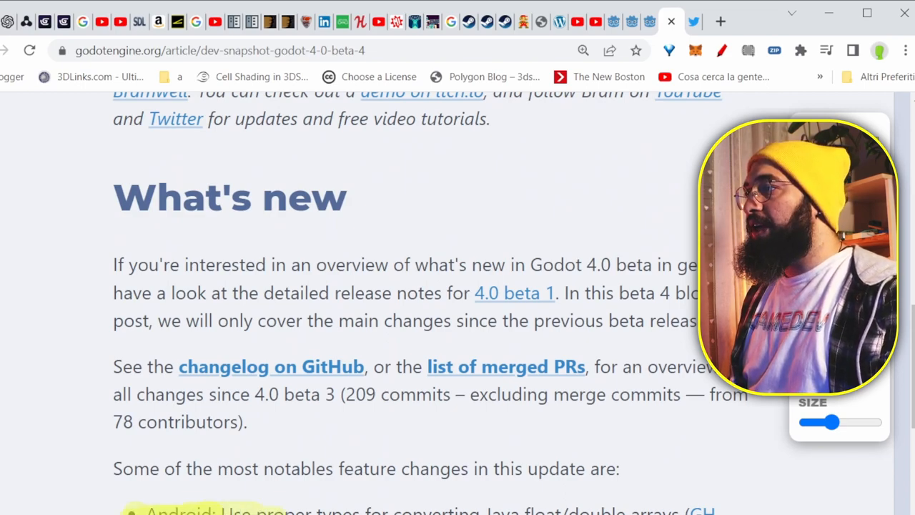
pyautogui.scroll(-3)
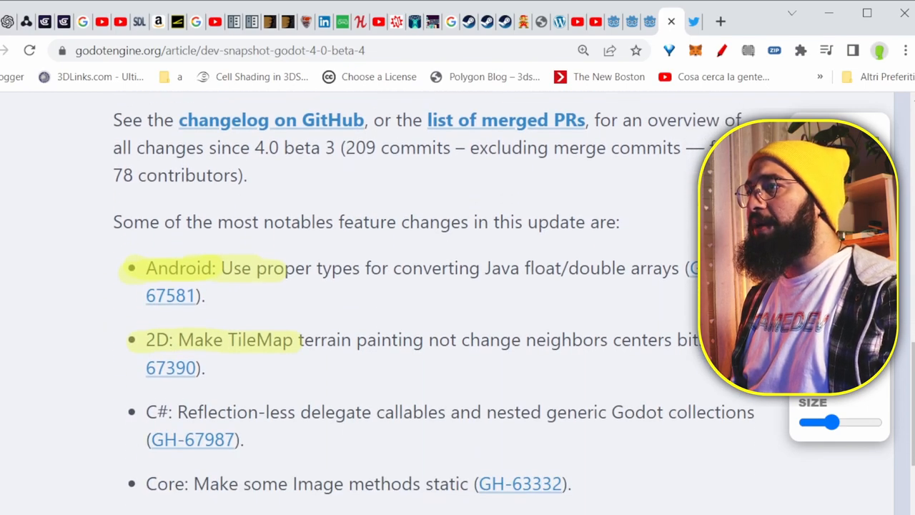
pyautogui.scroll(-3)
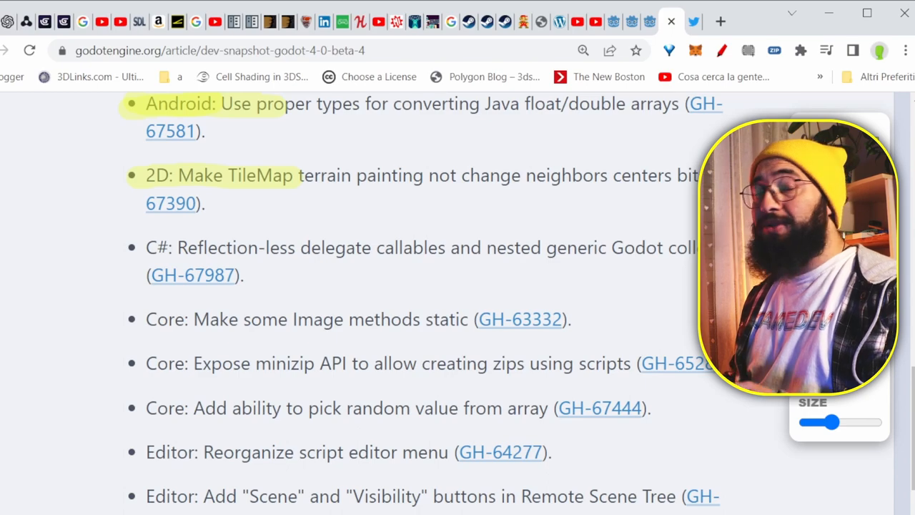
pyautogui.scroll(-3)
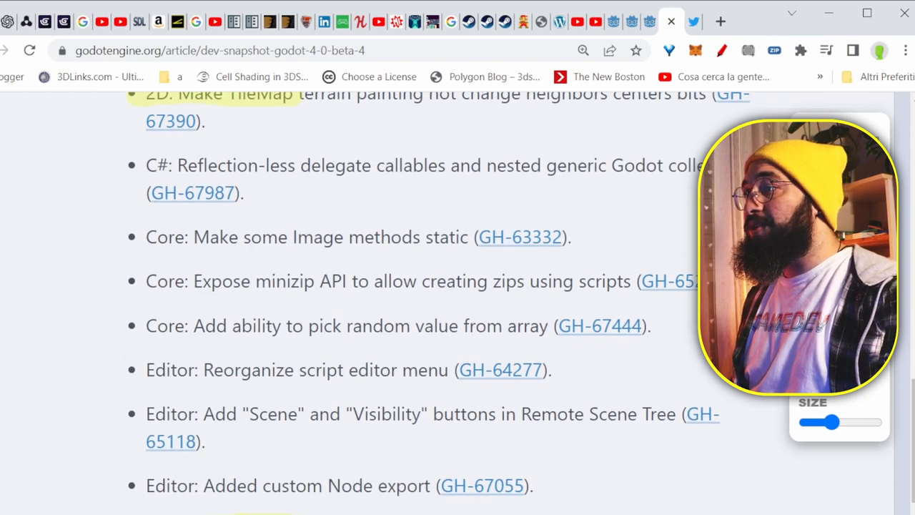
pyautogui.scroll(-3)
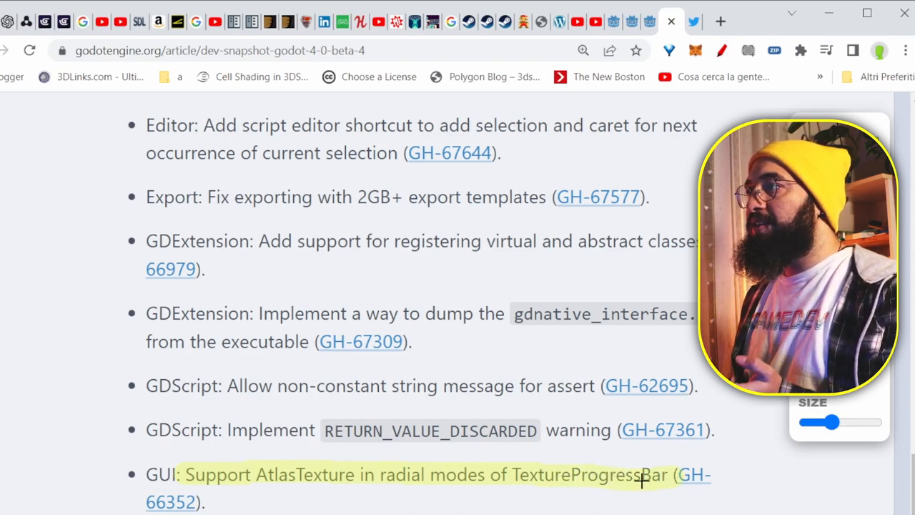
pyautogui.scroll(-3)
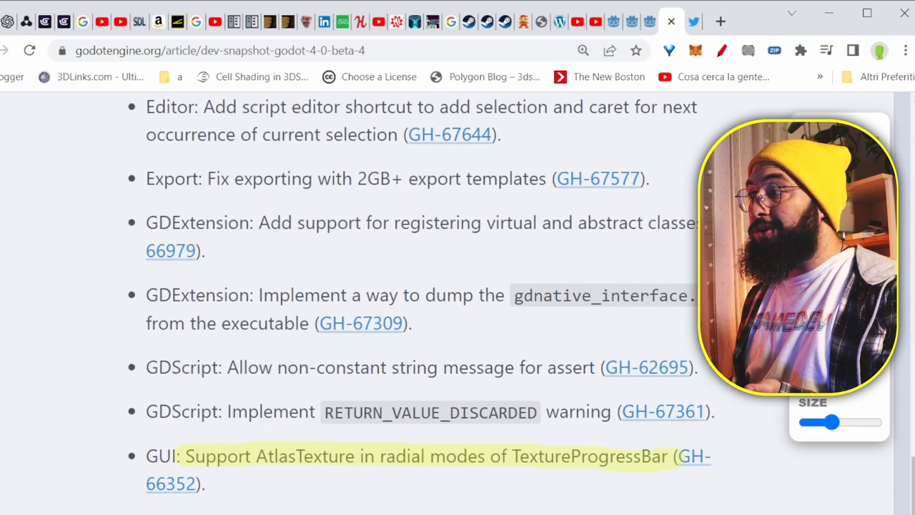
pyautogui.scroll(-3)
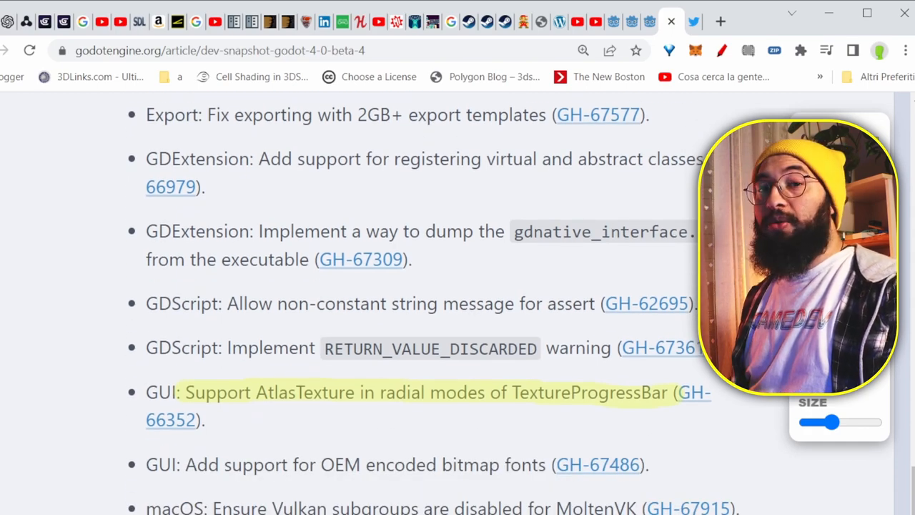
pyautogui.scroll(-3)
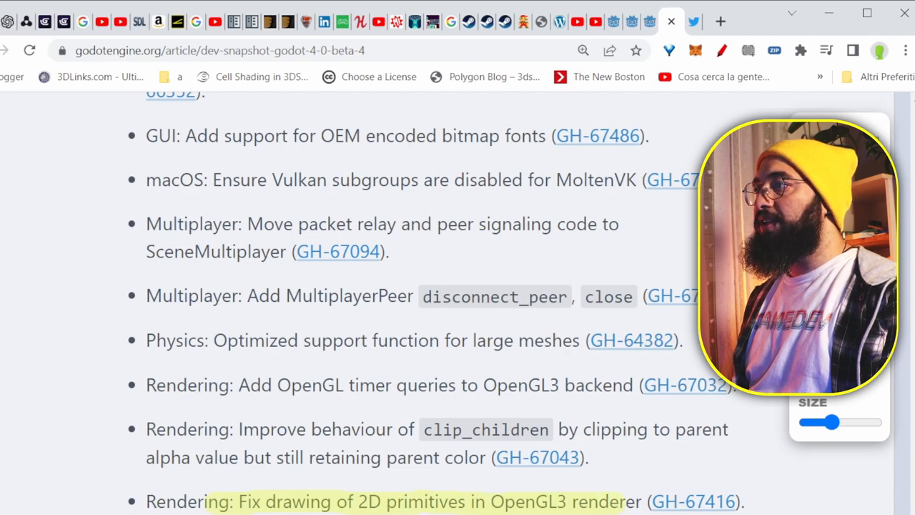
pyautogui.scroll(-3)
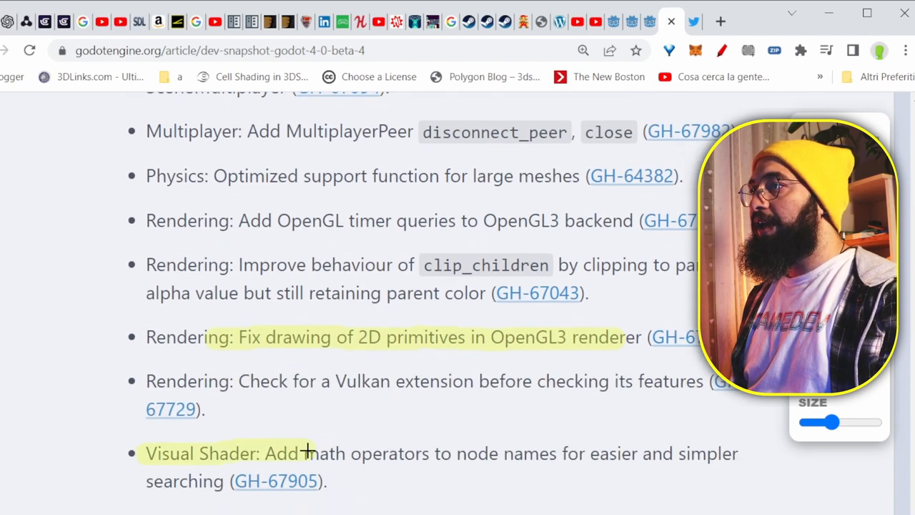
# Step: Highlight the Visual Shader math operators entry in the beta 4 changelog
pyautogui.moveTo(303, 452); pyautogui.dragTo(532, 452)
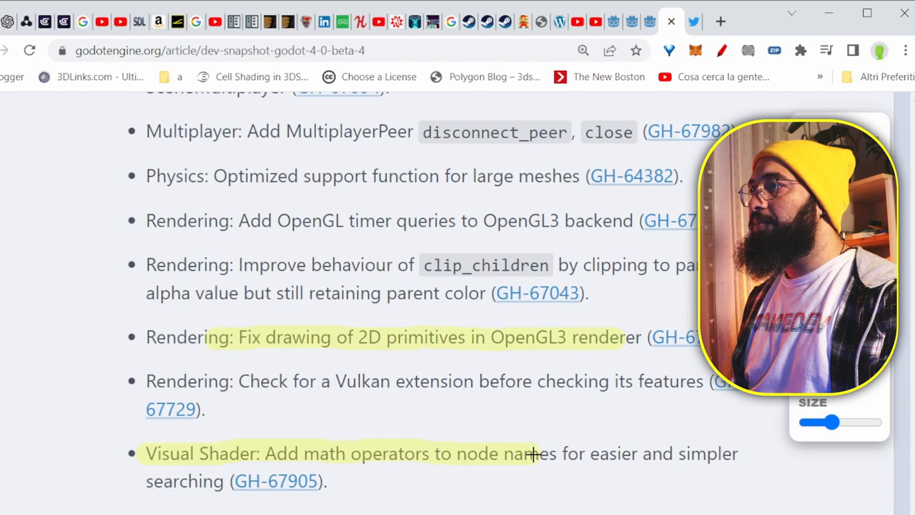
pyautogui.moveTo(532, 454); pyautogui.dragTo(165, 480)
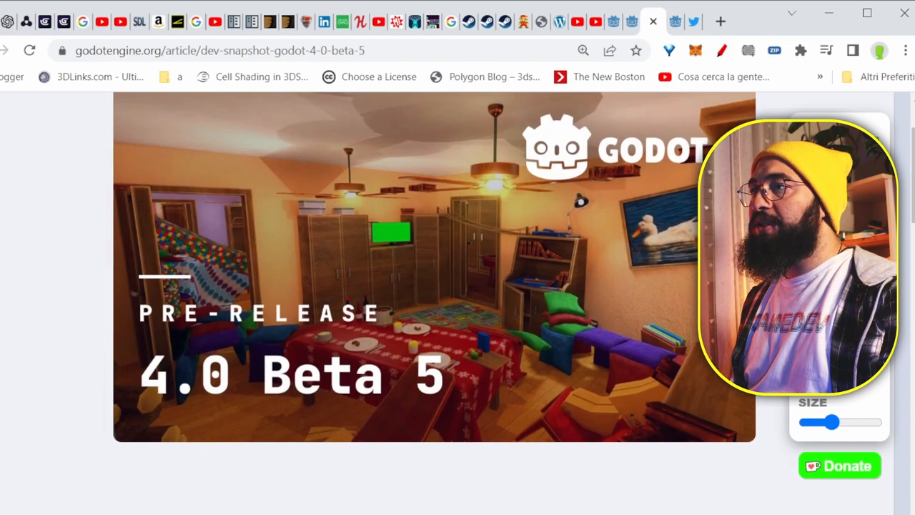
# Step: Highlight the undo/redo history dock entry in the beta 5 notable changes list
pyautogui.scroll(-3)
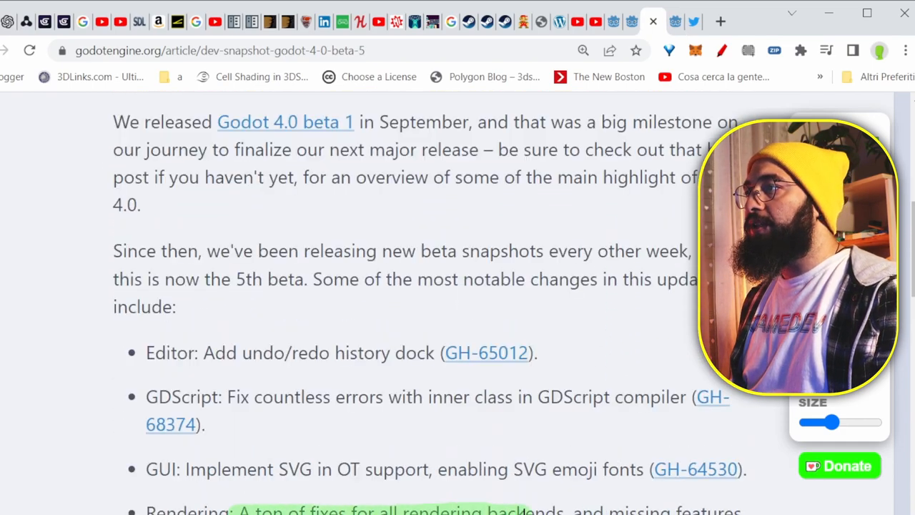
pyautogui.scroll(-3)
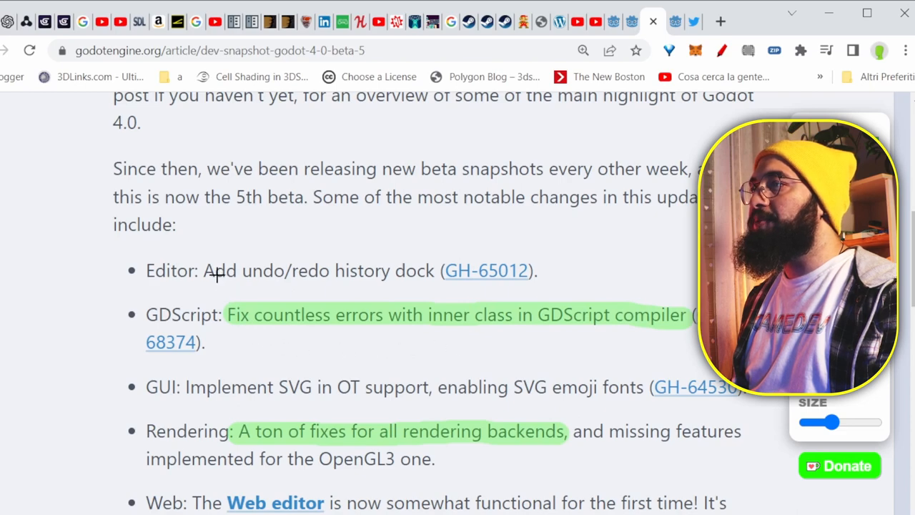
pyautogui.moveTo(146, 270); pyautogui.dragTo(269, 270)
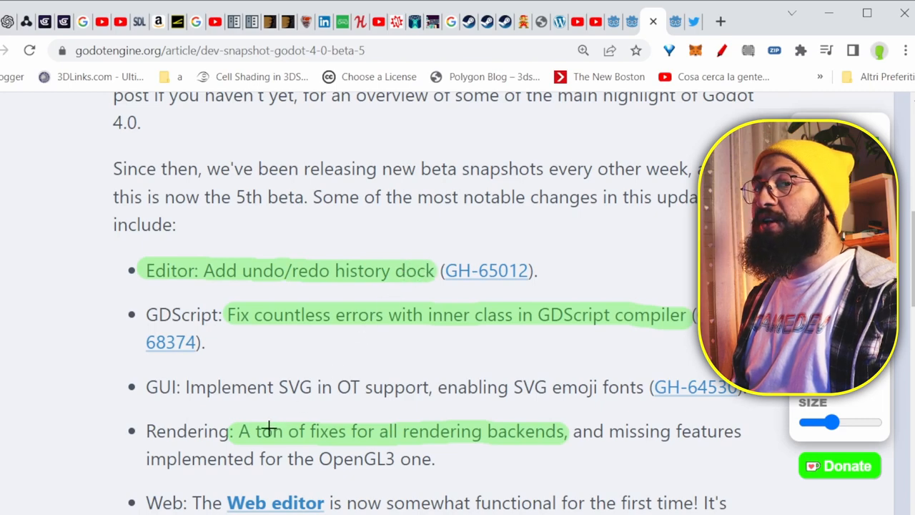
pyautogui.scroll(-3)
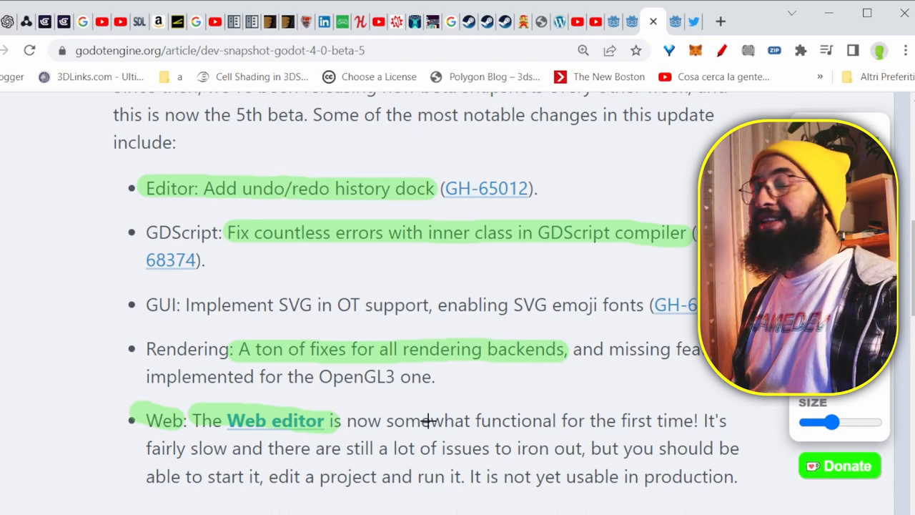
pyautogui.moveTo(388, 472)
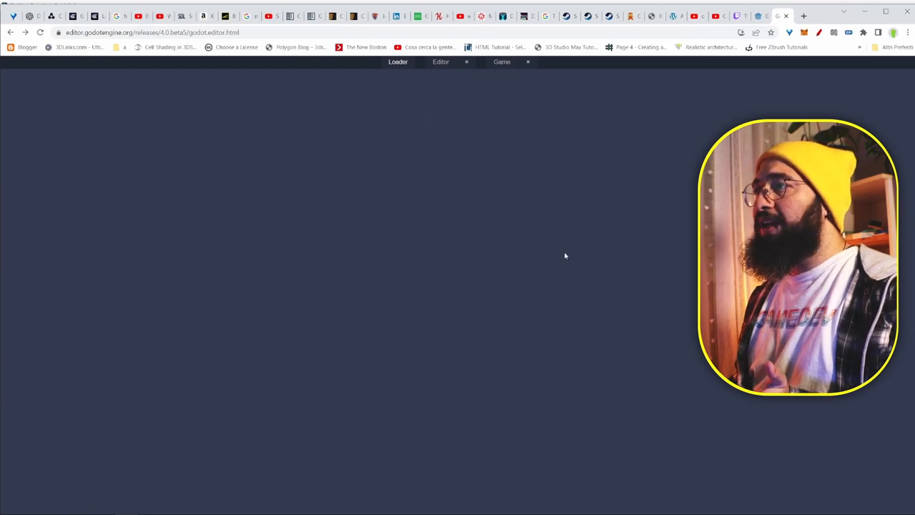
# Step: Bring up the Godot Web Editor with an empty 3D scene in its viewport
pyautogui.click(441, 61)
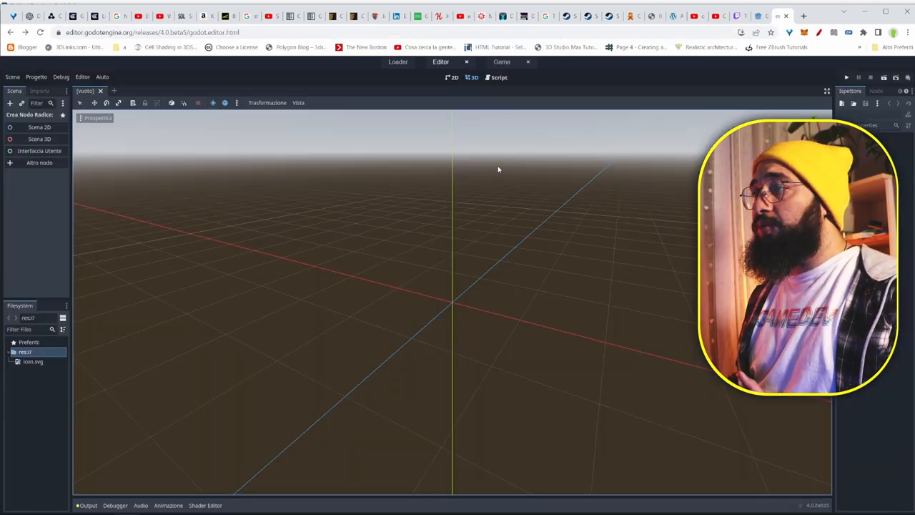
pyautogui.doubleClick(33, 360)
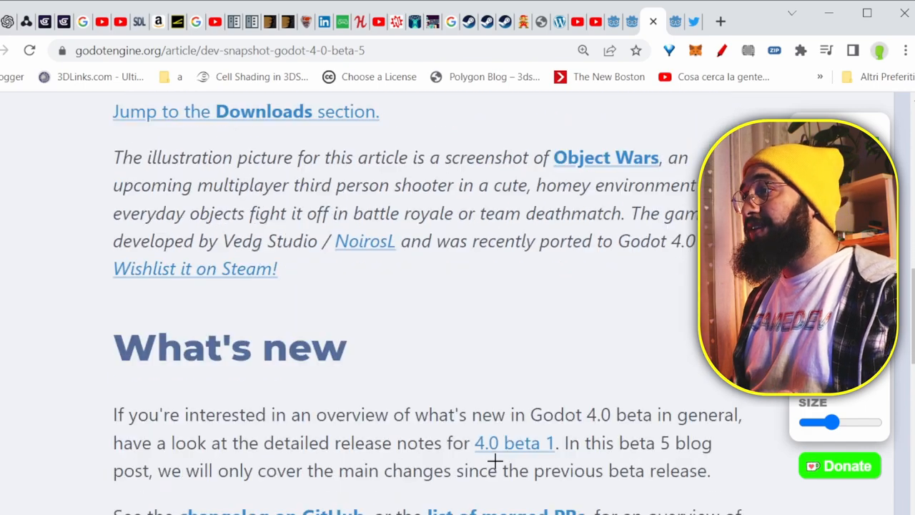
# Step: Underline the C# implicit array to Variant conversion change in green
pyautogui.scroll(-3)
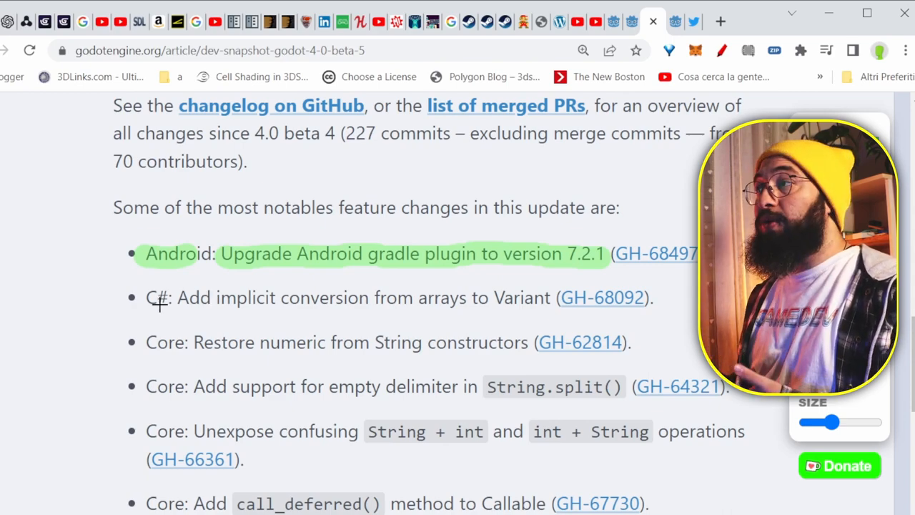
pyautogui.moveTo(146, 297); pyautogui.dragTo(544, 298)
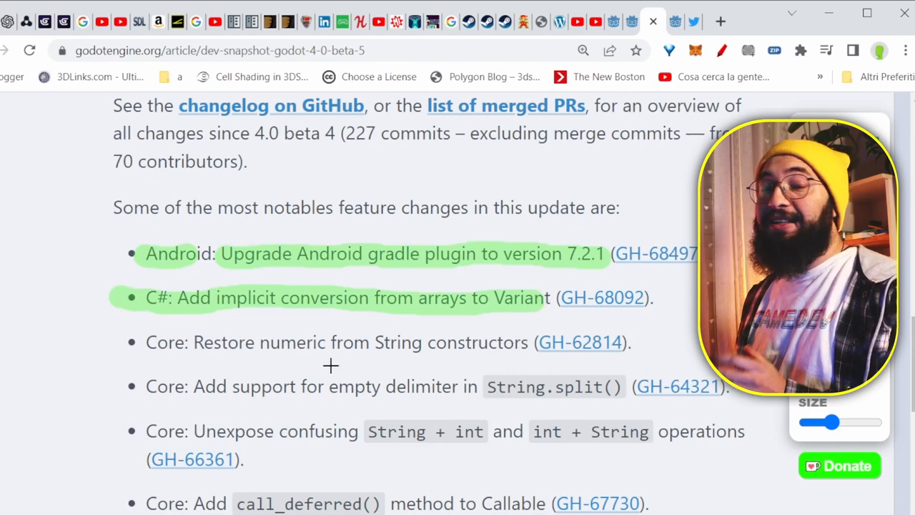
pyautogui.scroll(-3)
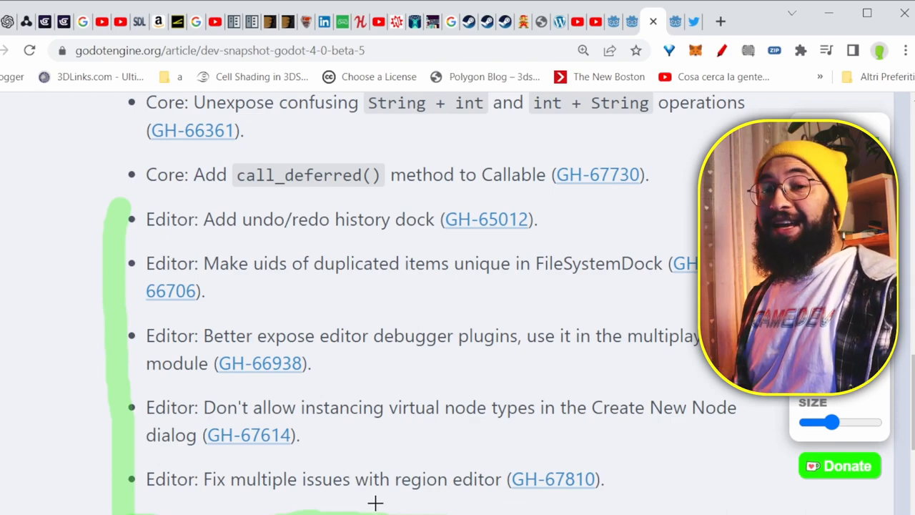
# Step: Continue down the beta 5 notes past the Editor and GDExtension bullets to the beta 6 article
pyautogui.scroll(-3)
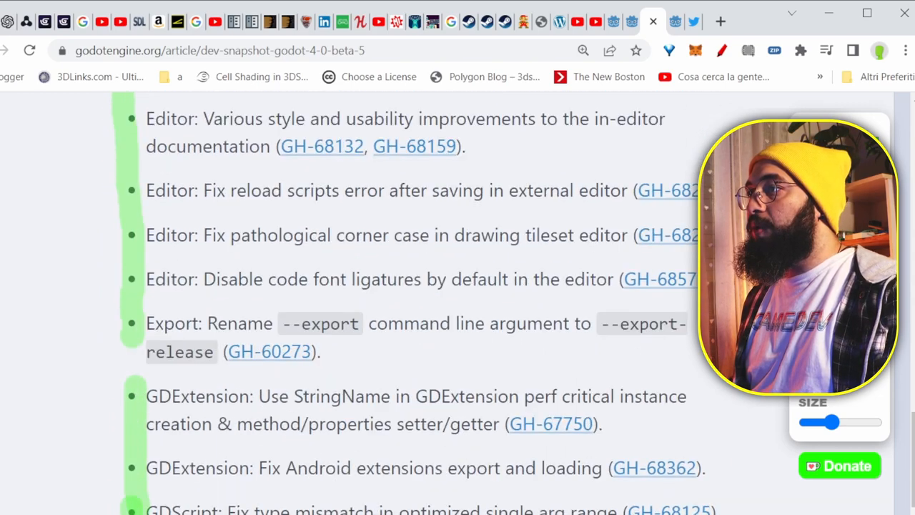
pyautogui.scroll(-3)
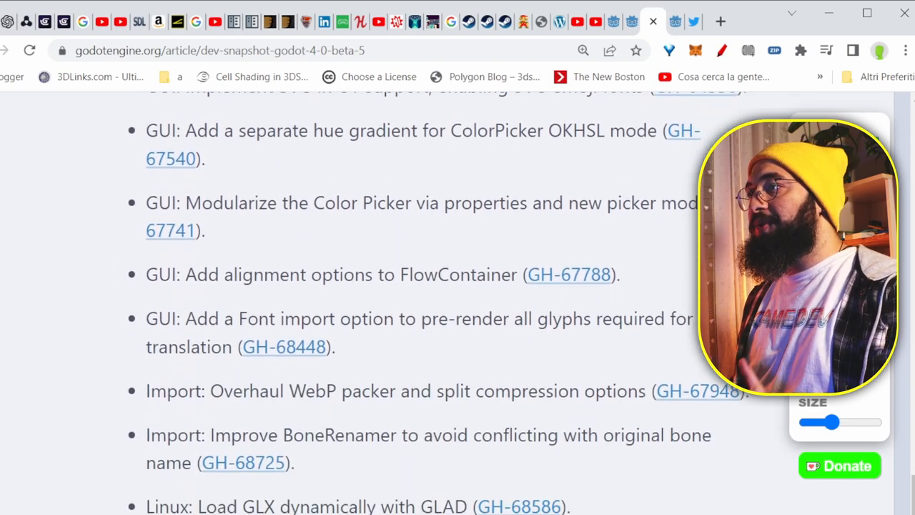
pyautogui.scroll(-3)
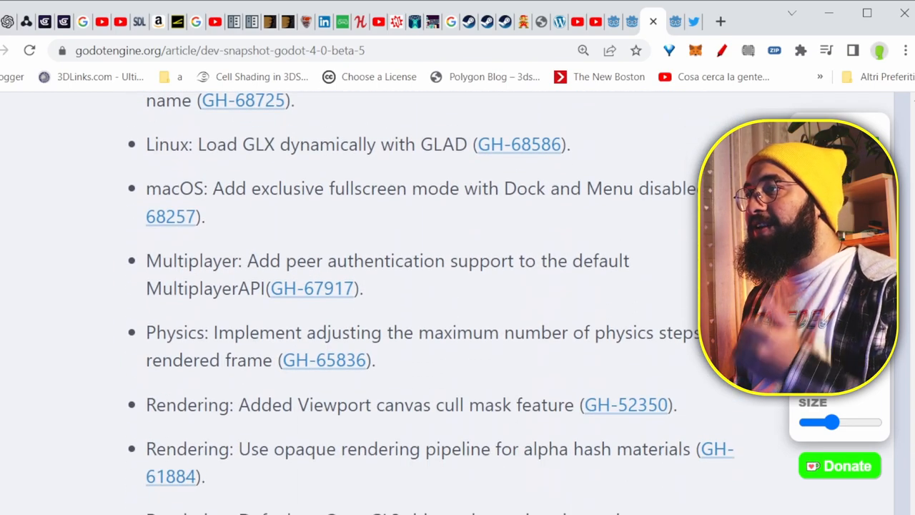
pyautogui.scroll(-3)
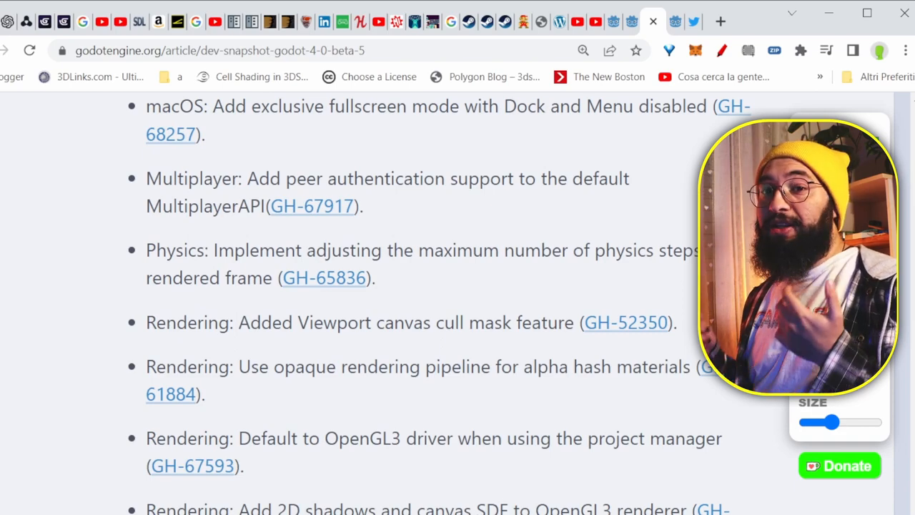
pyautogui.scroll(-3)
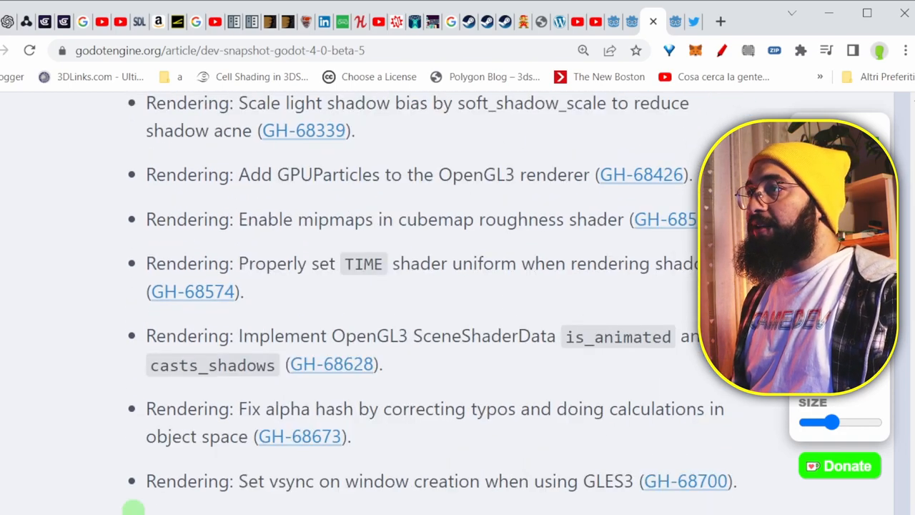
pyautogui.scroll(-3)
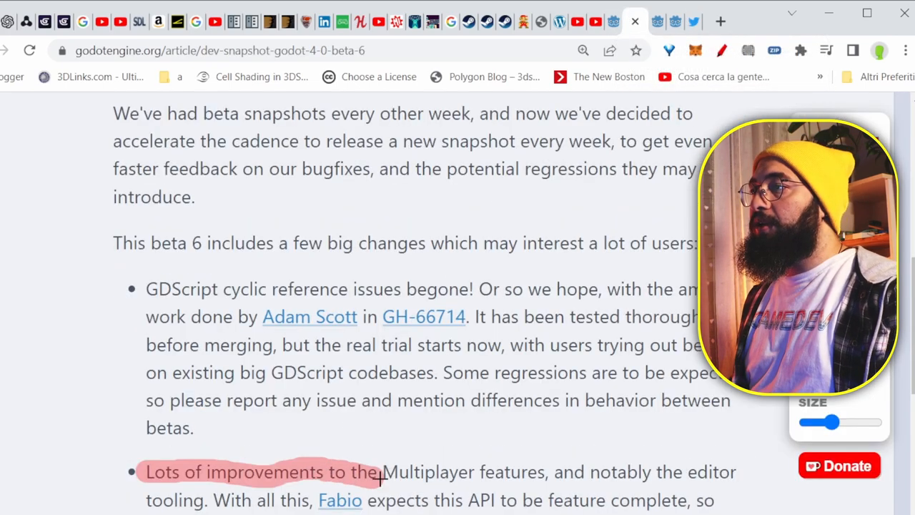
# Step: Underline the beta 6 Multiplayer improvements in red and move on to the Canvas background fix
pyautogui.moveTo(386, 472); pyautogui.dragTo(544, 472)
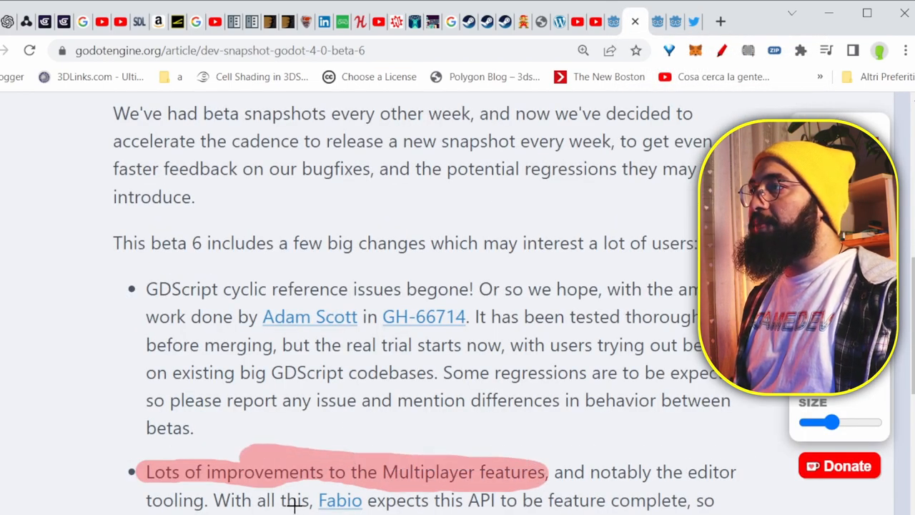
pyautogui.scroll(-3)
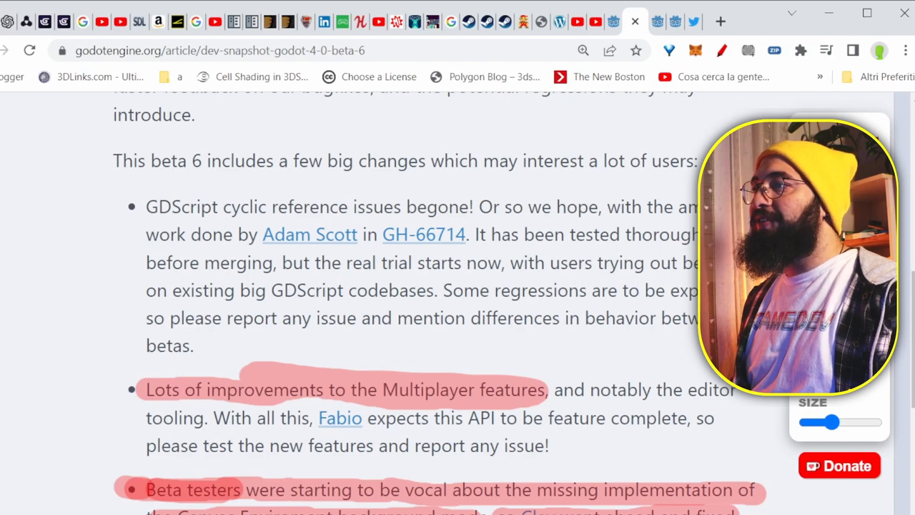
pyautogui.scroll(-3)
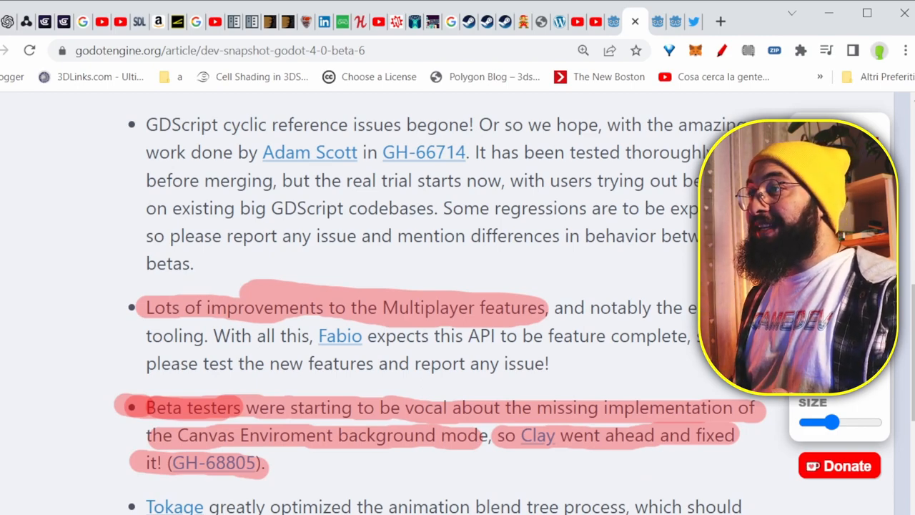
pyautogui.scroll(-3)
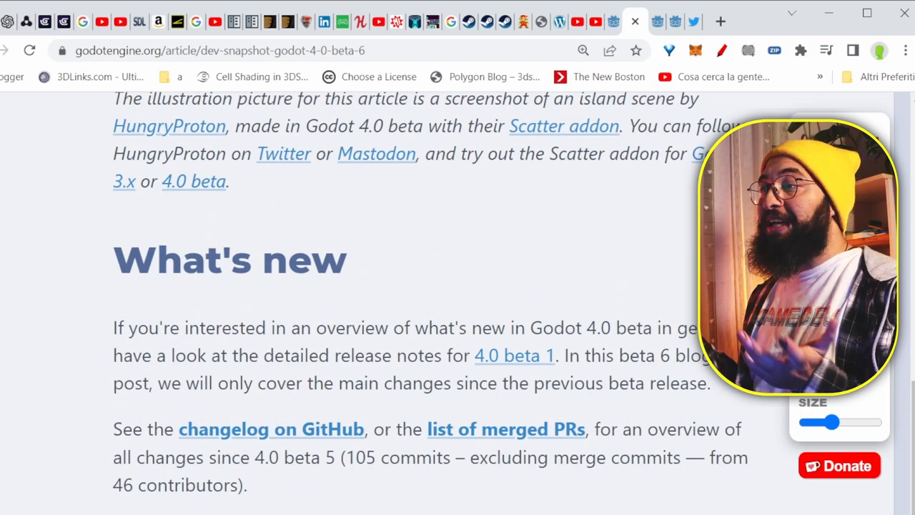
# Step: Continue through the Rendering fixes and Windows icon export entry down to Known issues
pyautogui.scroll(-3)
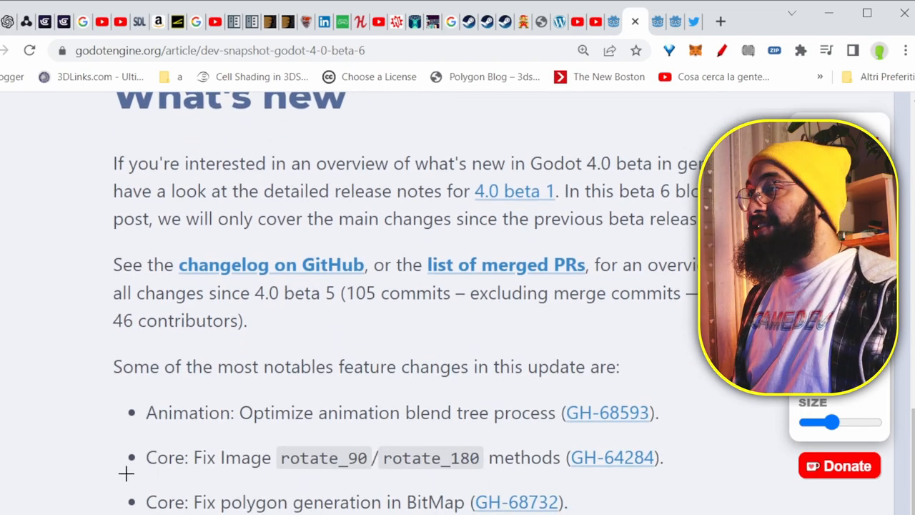
pyautogui.scroll(-3)
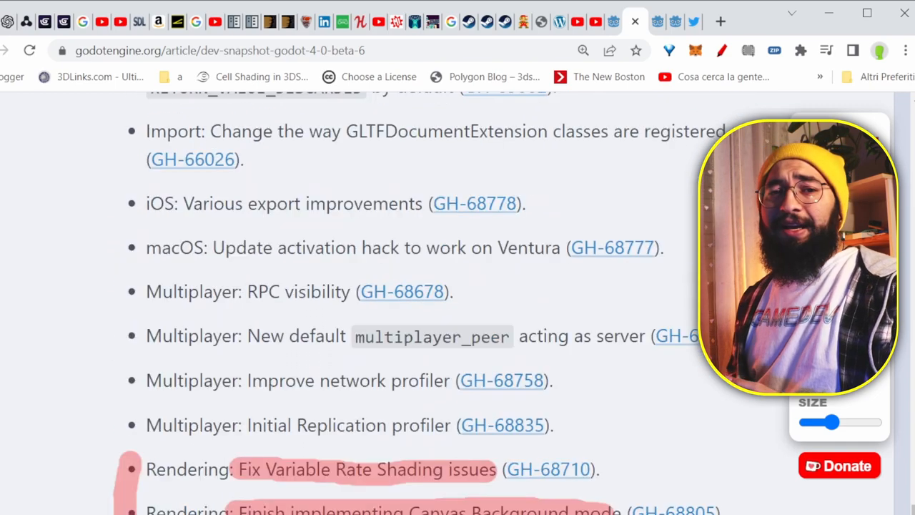
pyautogui.scroll(-3)
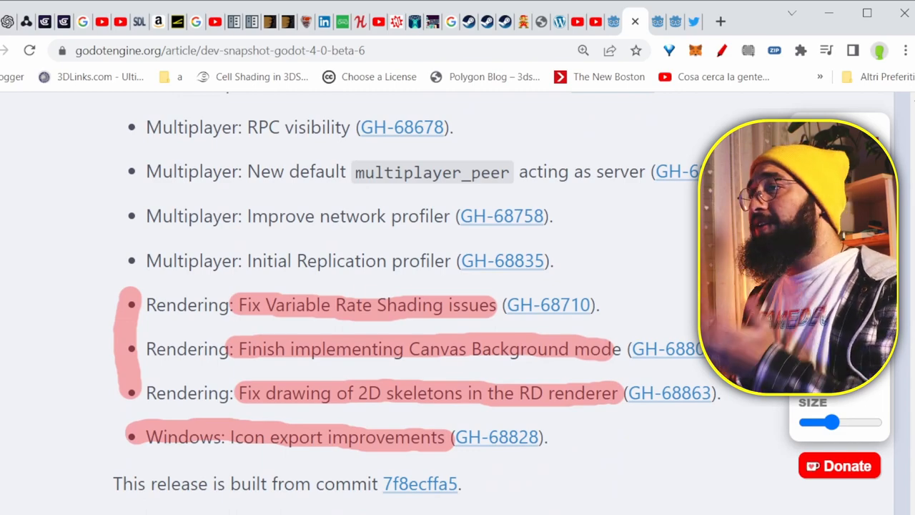
pyautogui.scroll(-3)
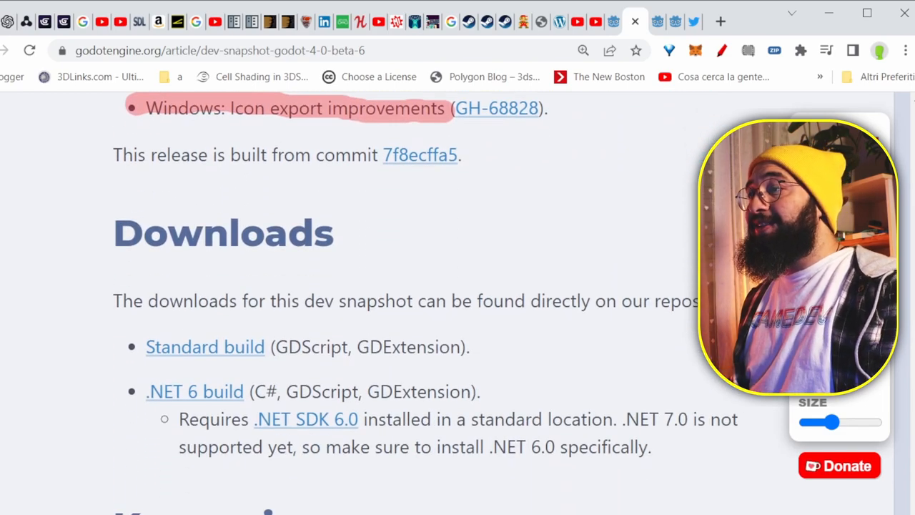
pyautogui.scroll(-3)
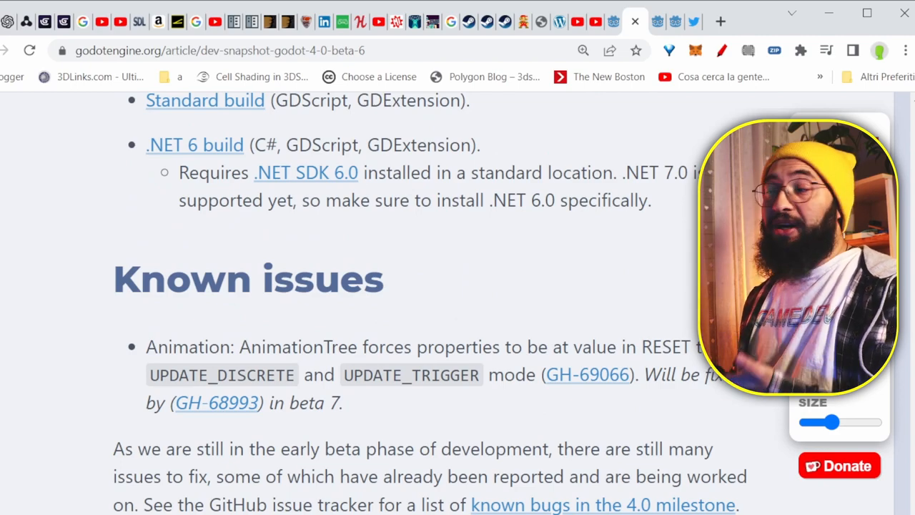